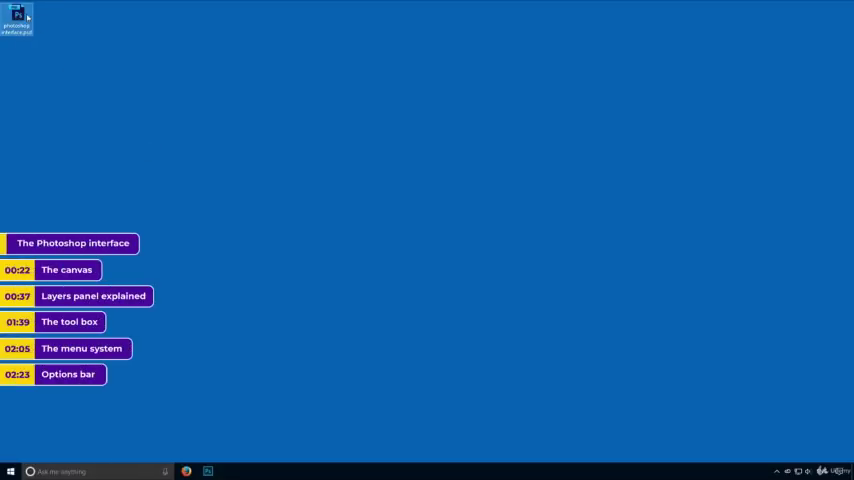
Launch photoshop interface.psd from the desktop to show the misty forest photo.
double_click(15, 20)
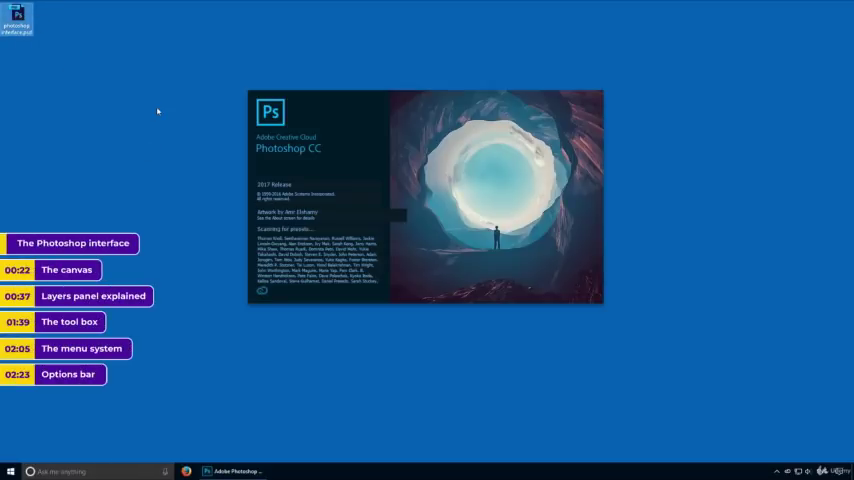
mouse_move(88, 72)
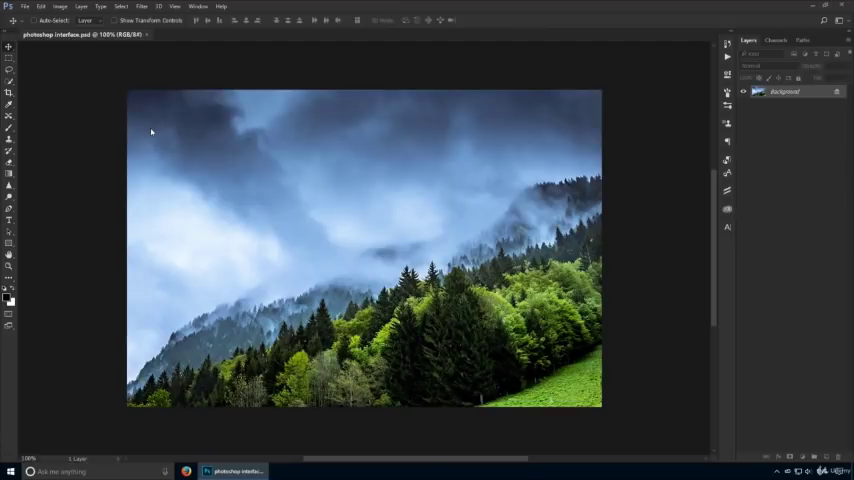
mouse_move(84, 180)
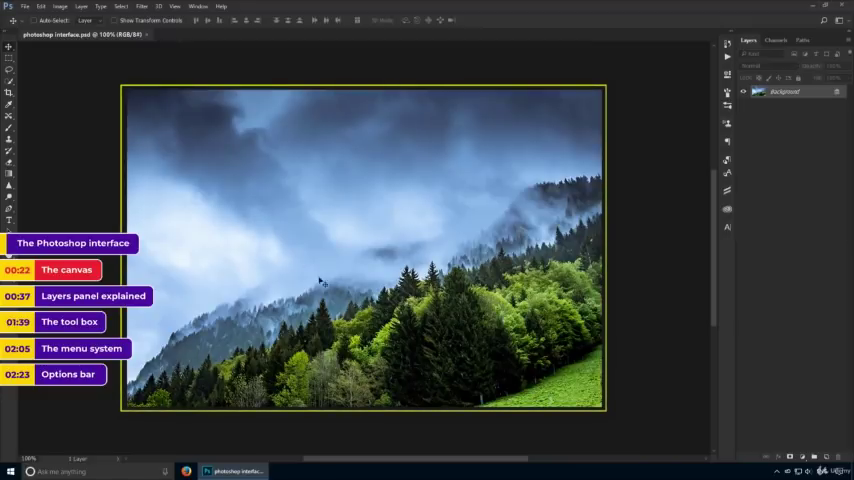
mouse_move(347, 184)
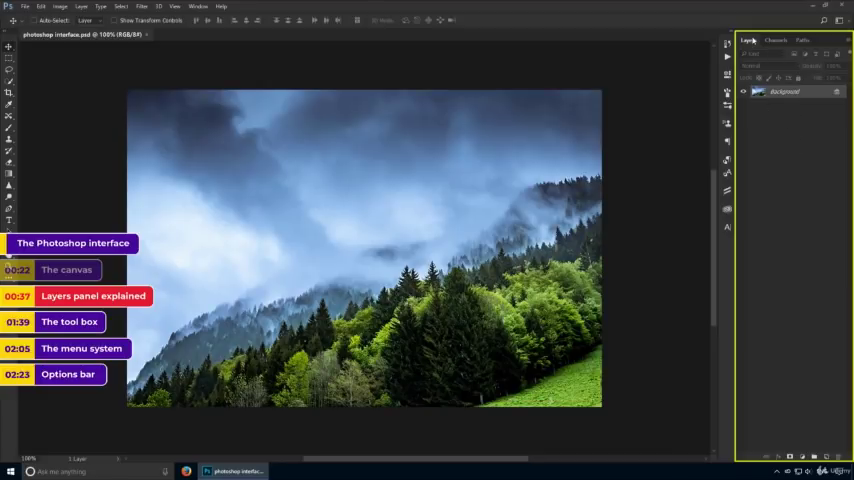
click(199, 6)
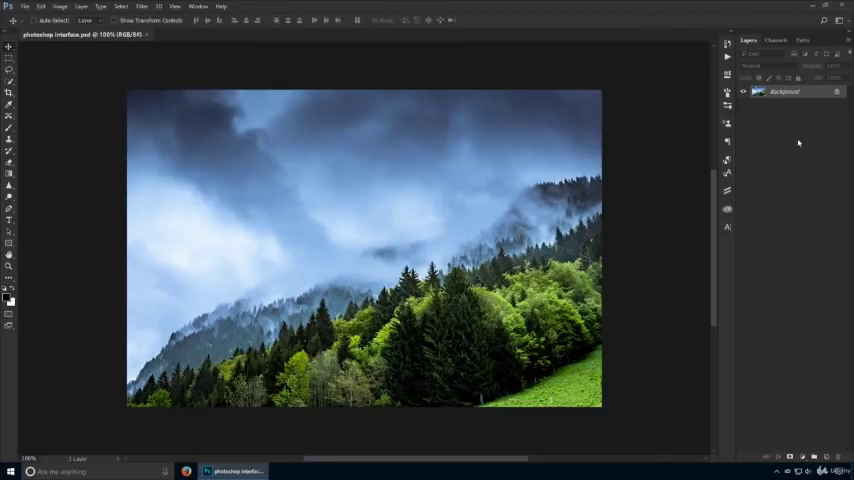
mouse_move(362, 198)
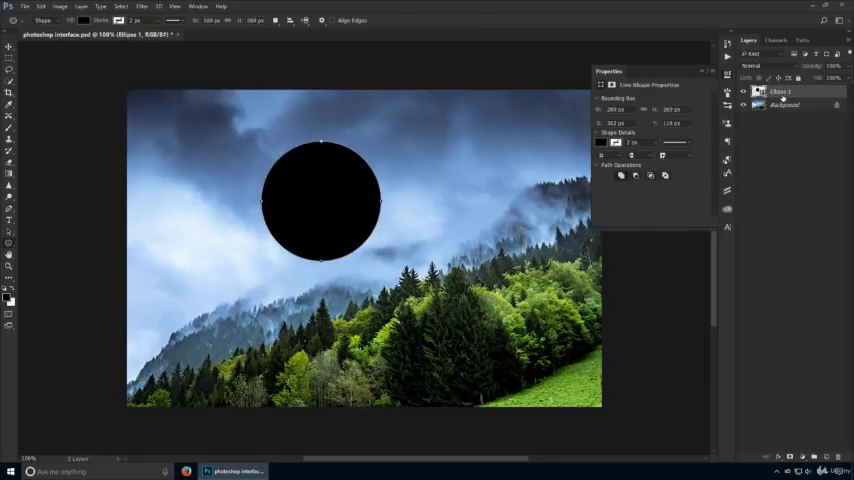
Draw a black circle in the sky as layer Ellipse 1 above the forest Background.
double_click(782, 105)
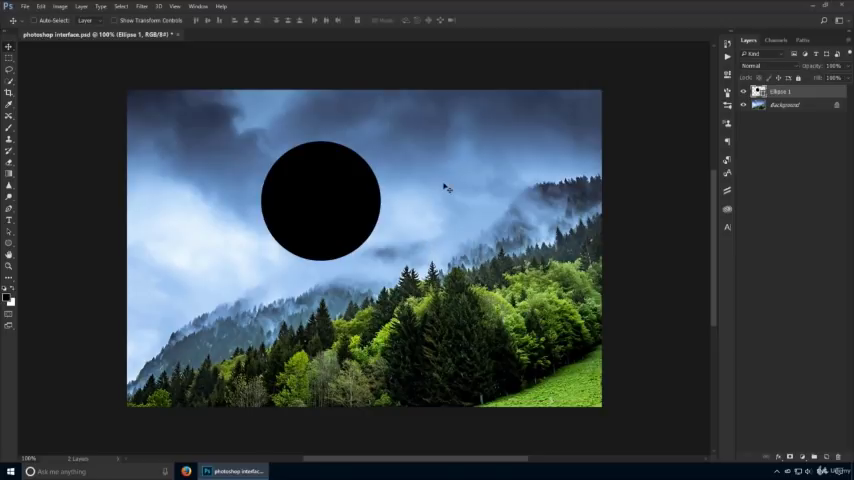
mouse_move(782, 117)
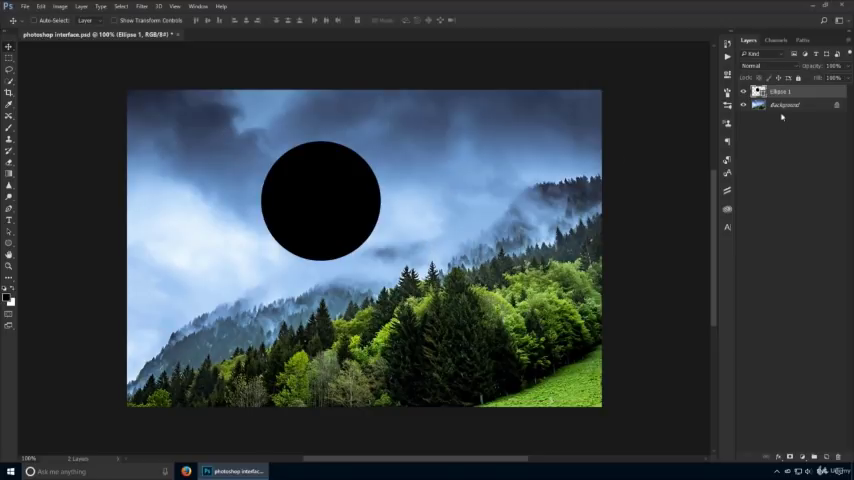
click(785, 91)
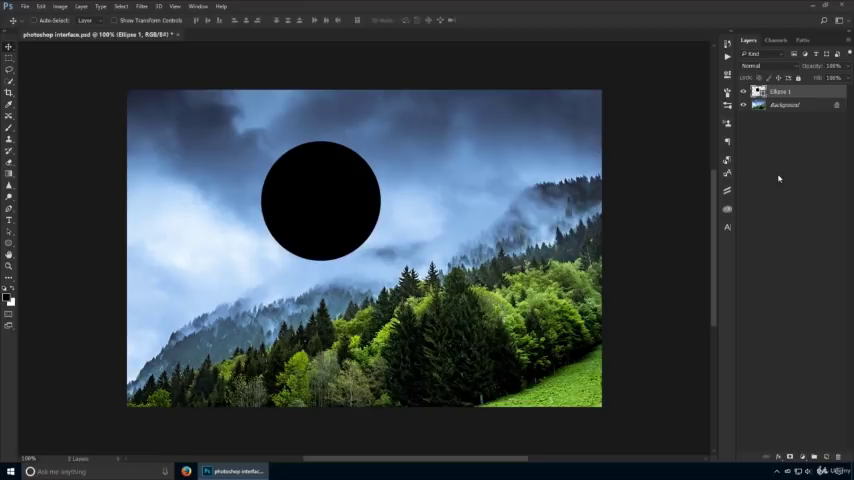
mouse_move(781, 167)
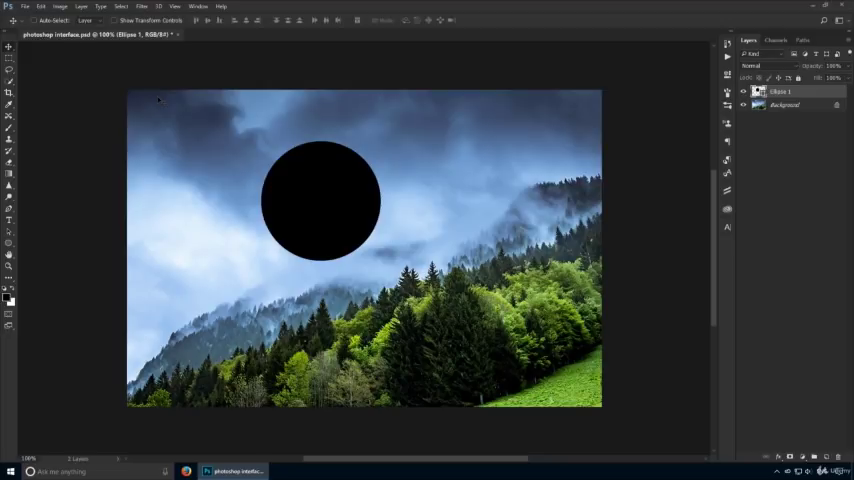
Drag the black circle right and lower so it overlaps the forested ridge.
key(b)
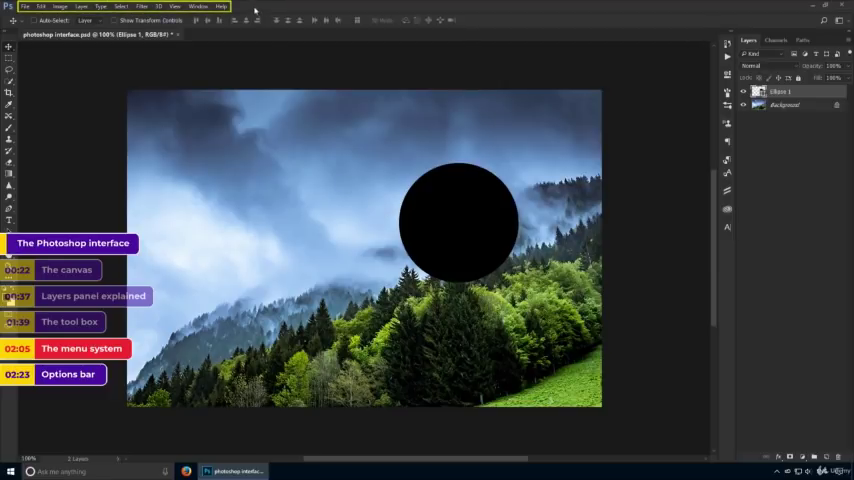
click(101, 7)
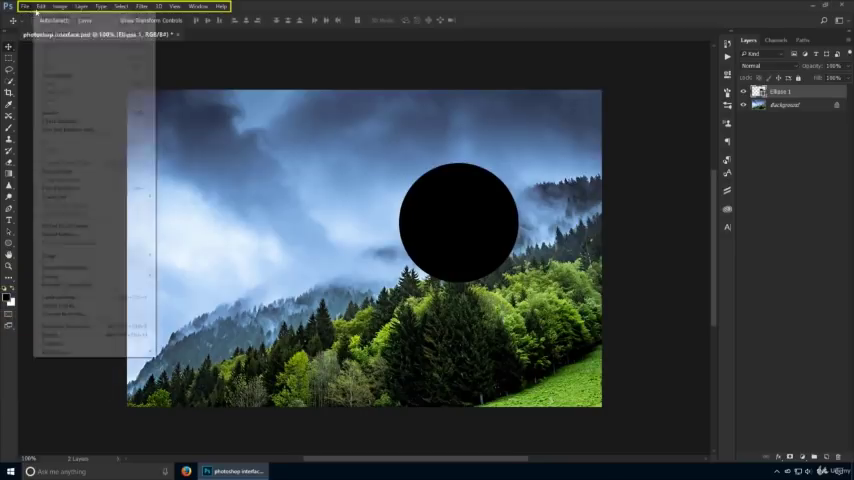
click(176, 7)
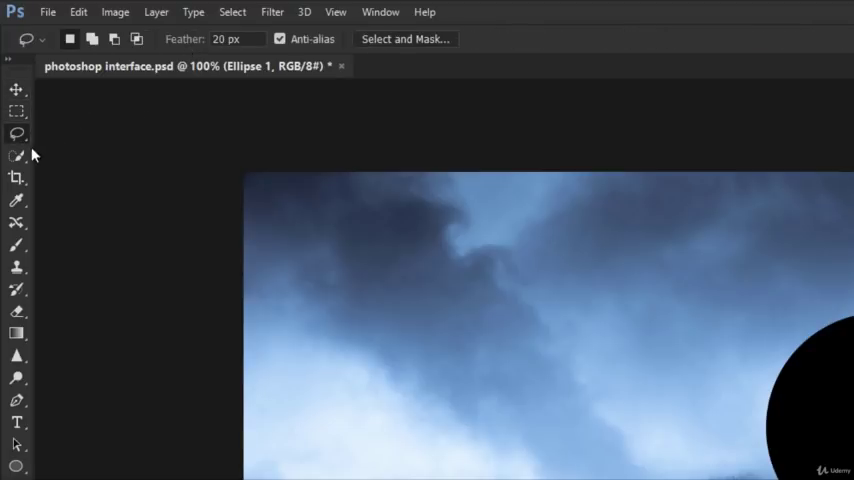
click(17, 156)
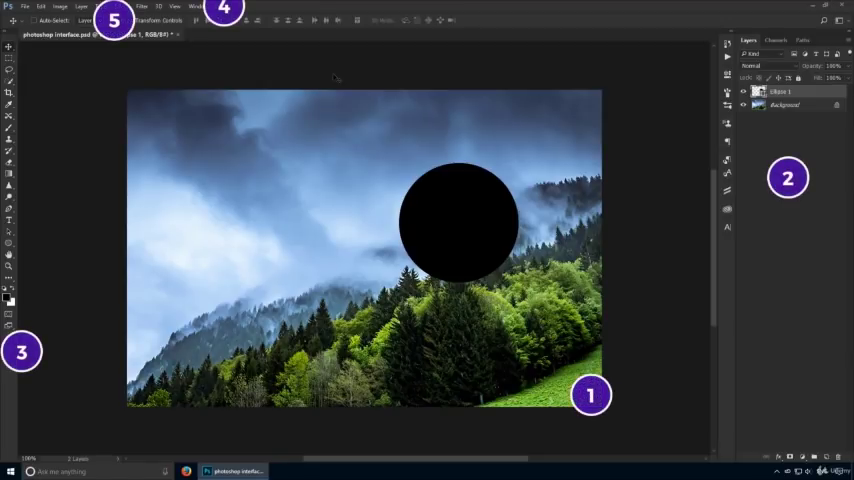
mouse_move(348, 220)
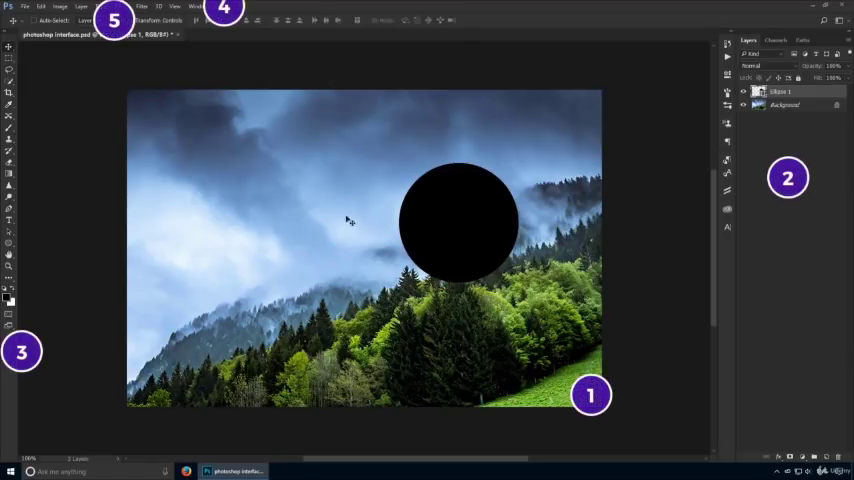